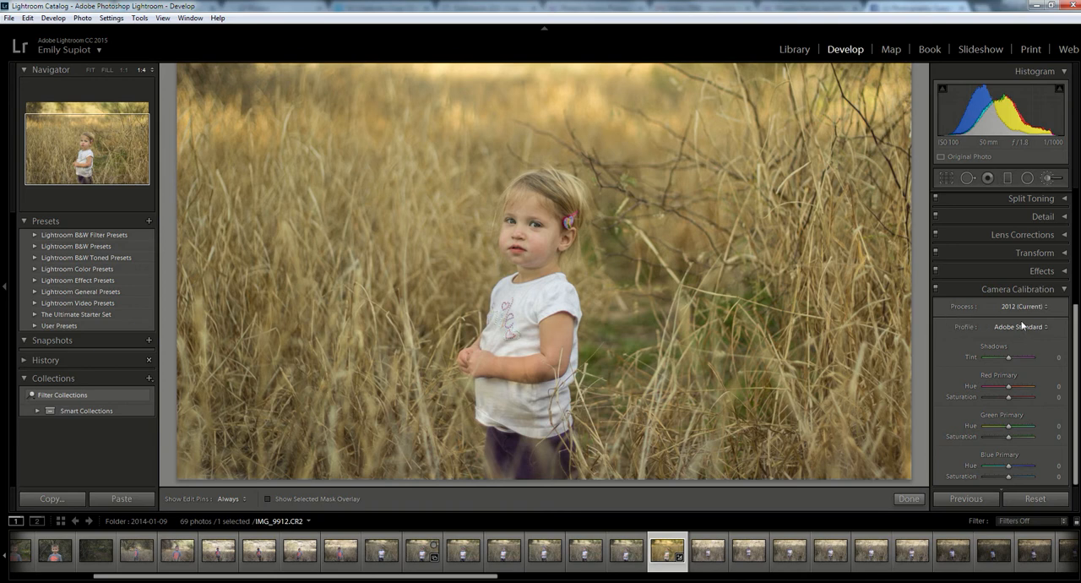
mouse_move(965, 339)
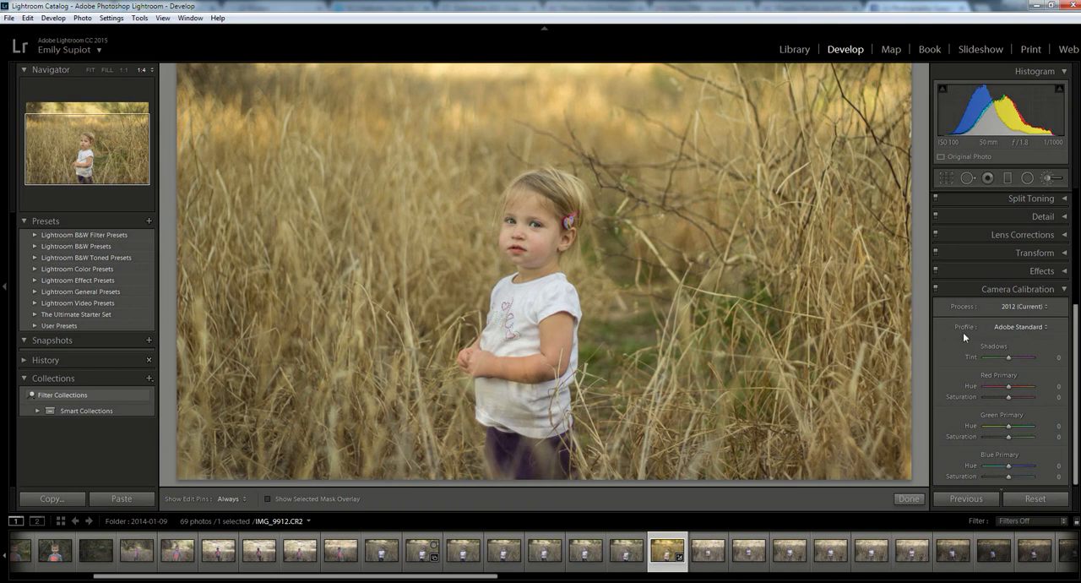
mouse_move(1000, 338)
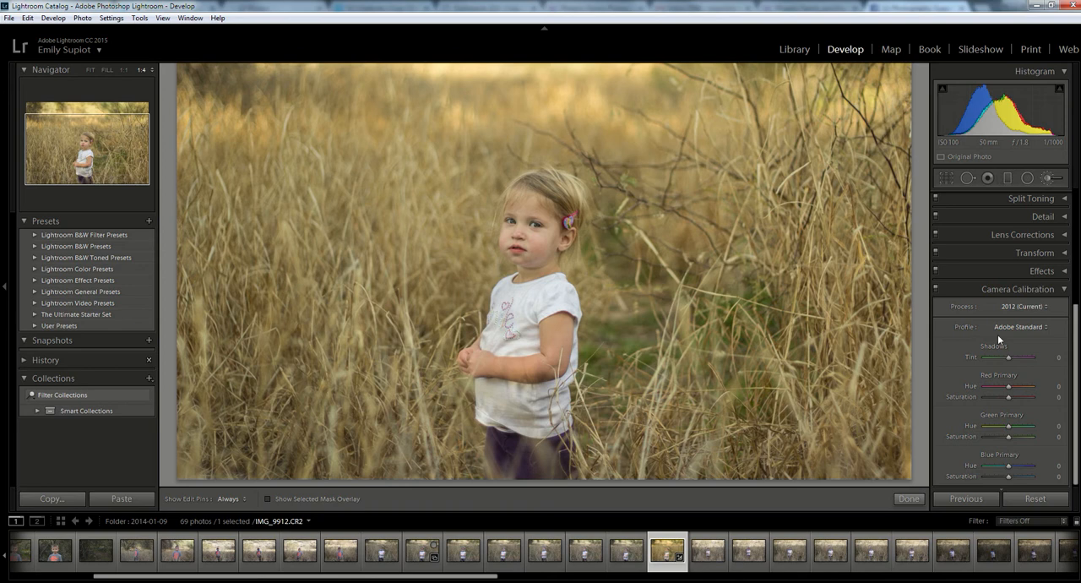
mouse_move(1030, 340)
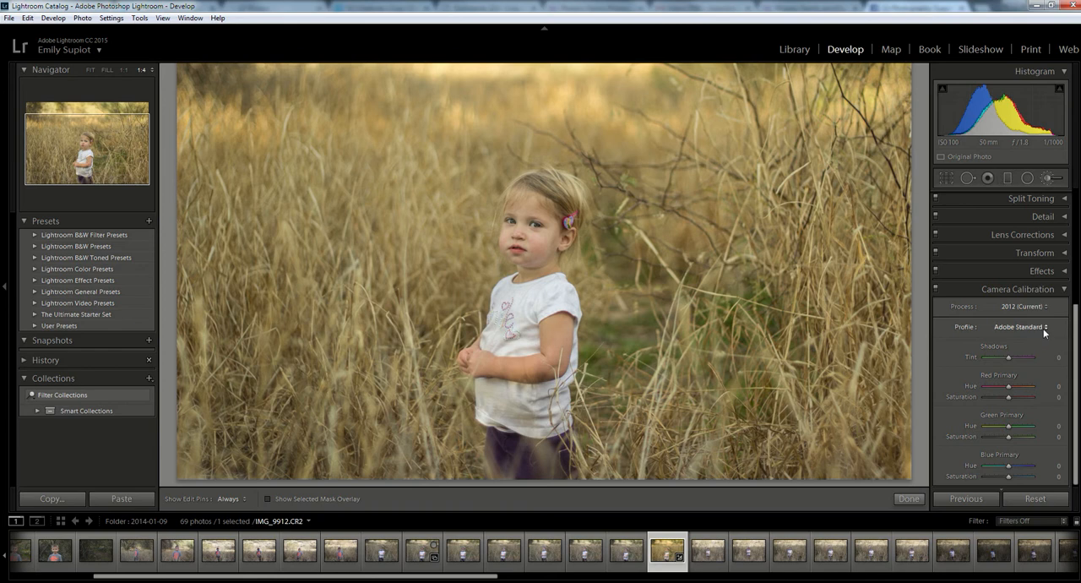
- Apply the Camera Faithful calibration profile, then reopen the Profile list for Camera Landscape
click(1030, 327)
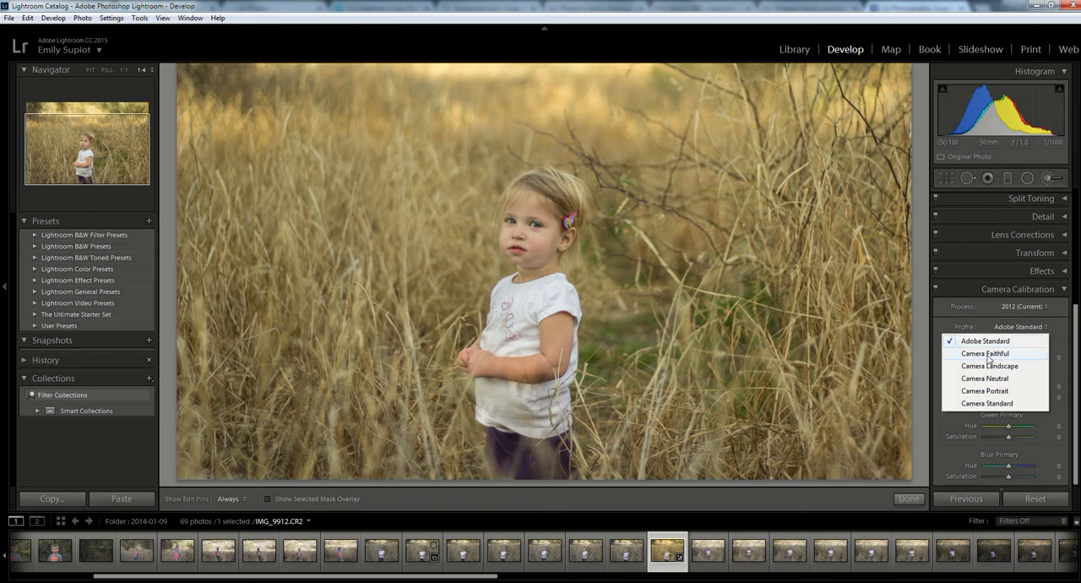
click(983, 353)
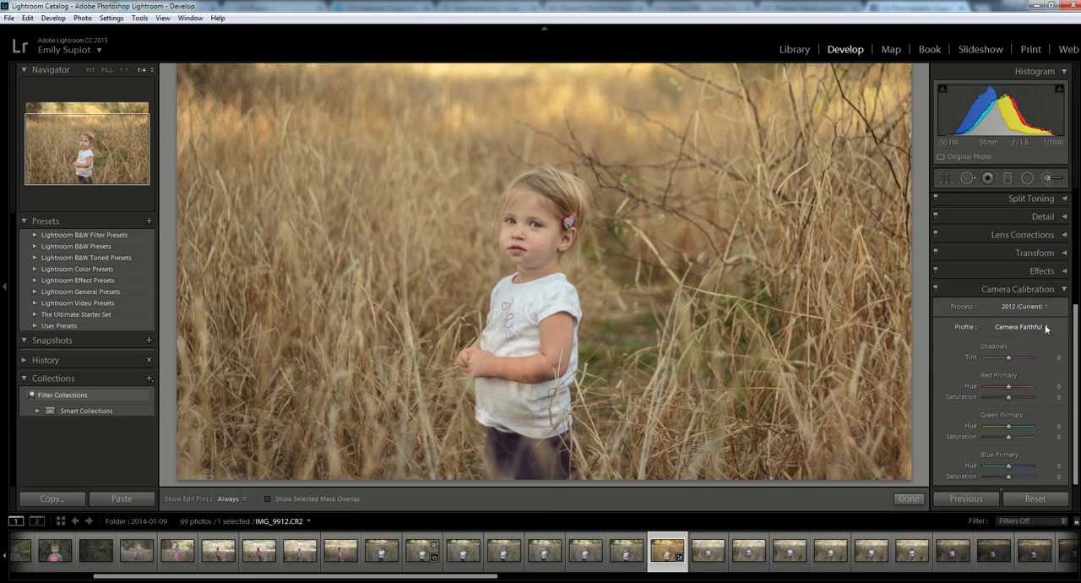
click(1040, 328)
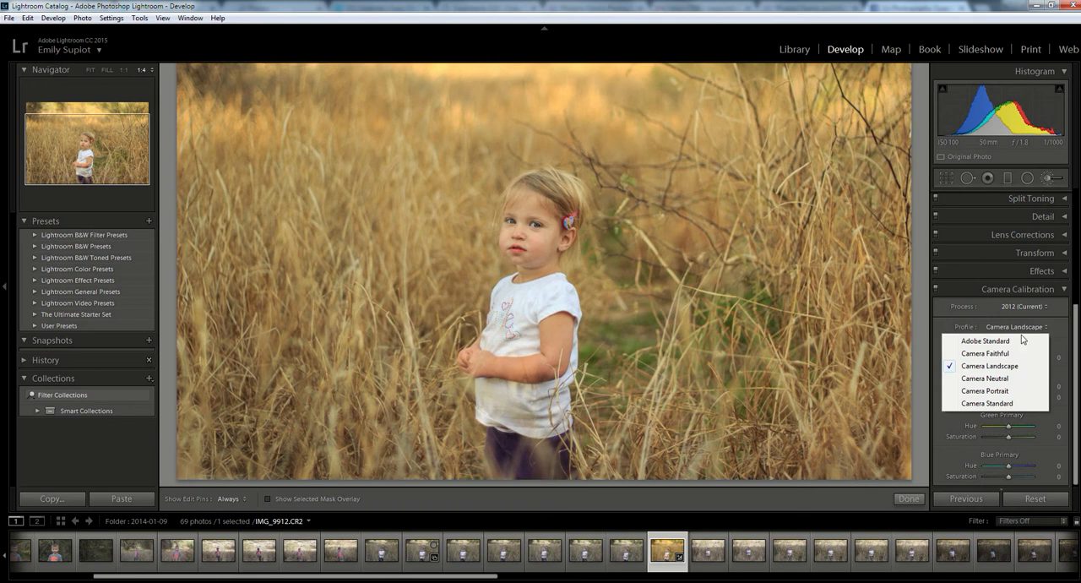
mouse_move(986, 384)
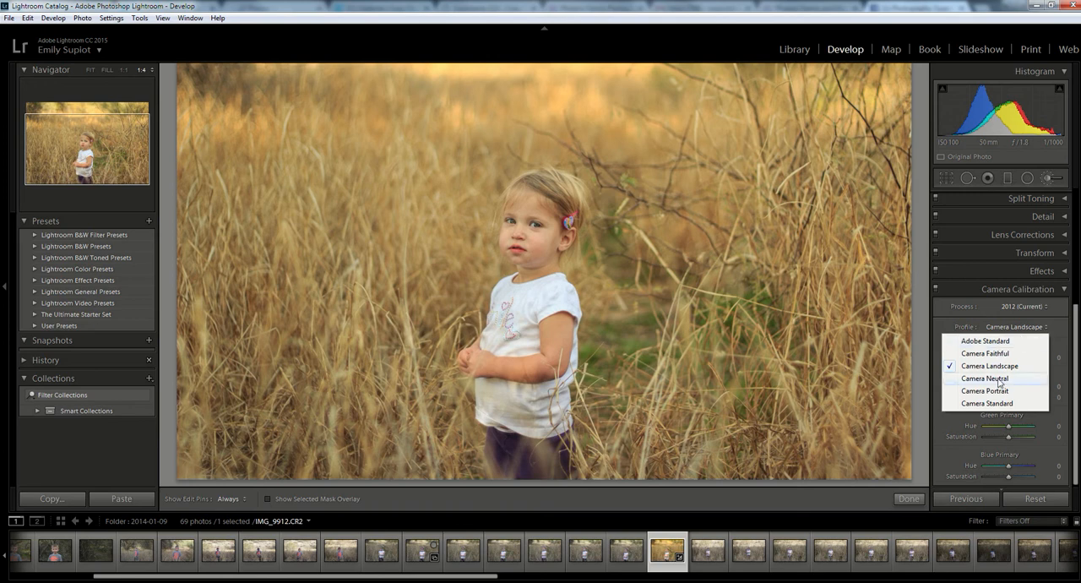
- Apply Camera Neutral, then Camera Portrait, and finish on the Camera Standard profile
click(986, 378)
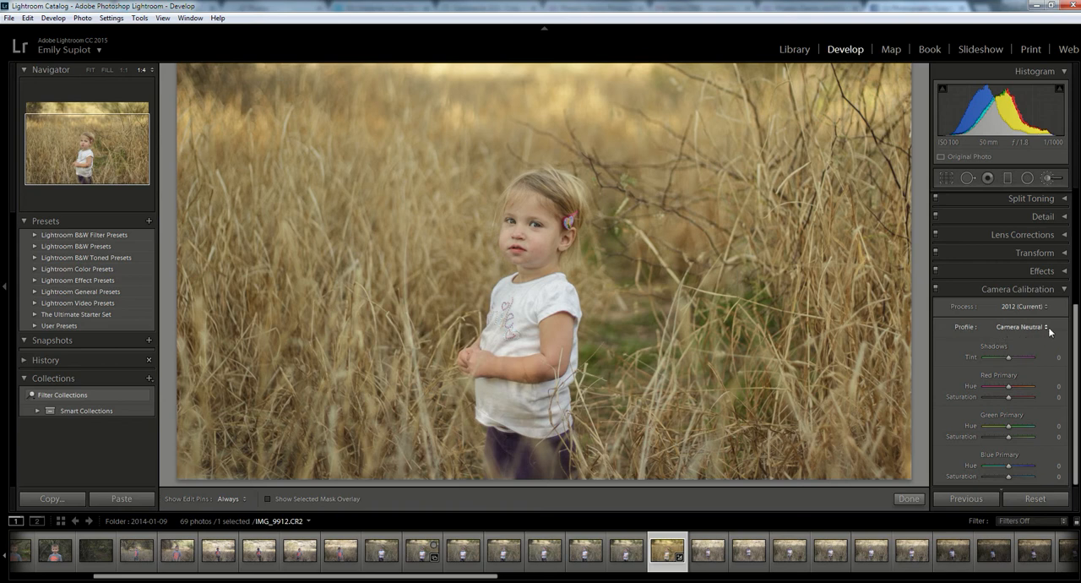
click(1031, 327)
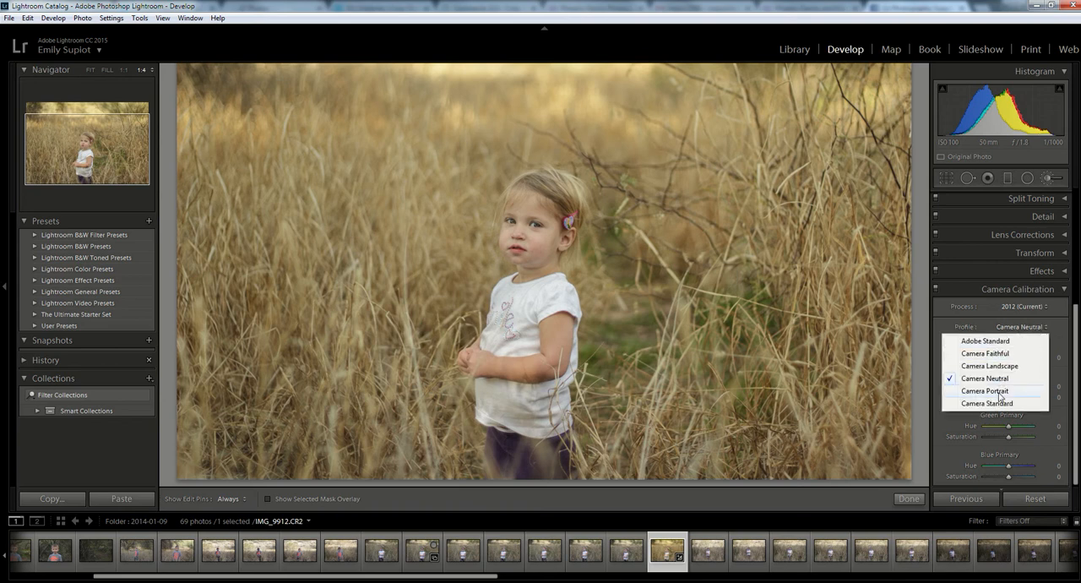
click(987, 392)
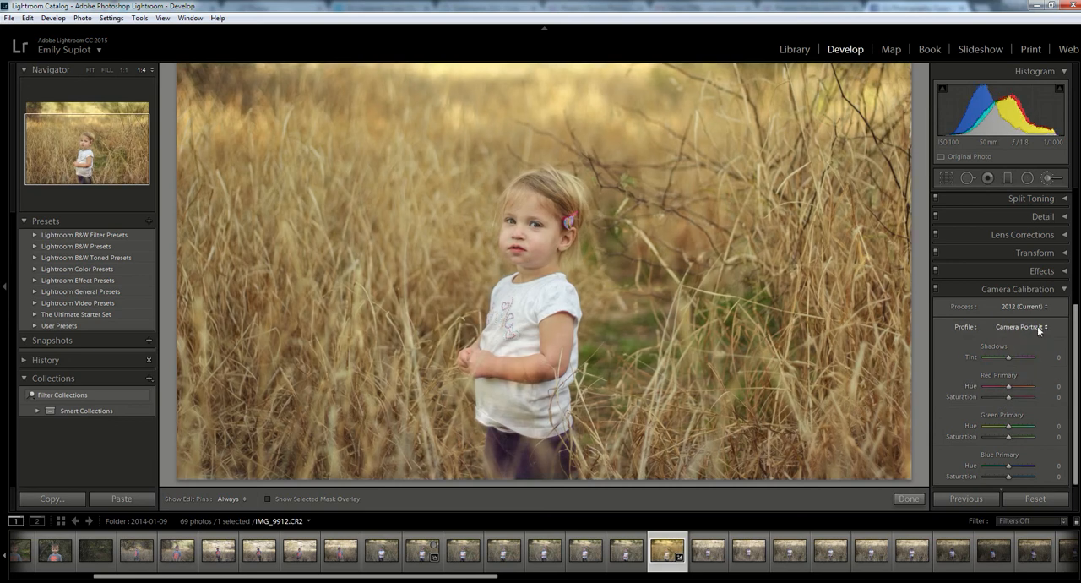
click(1020, 326)
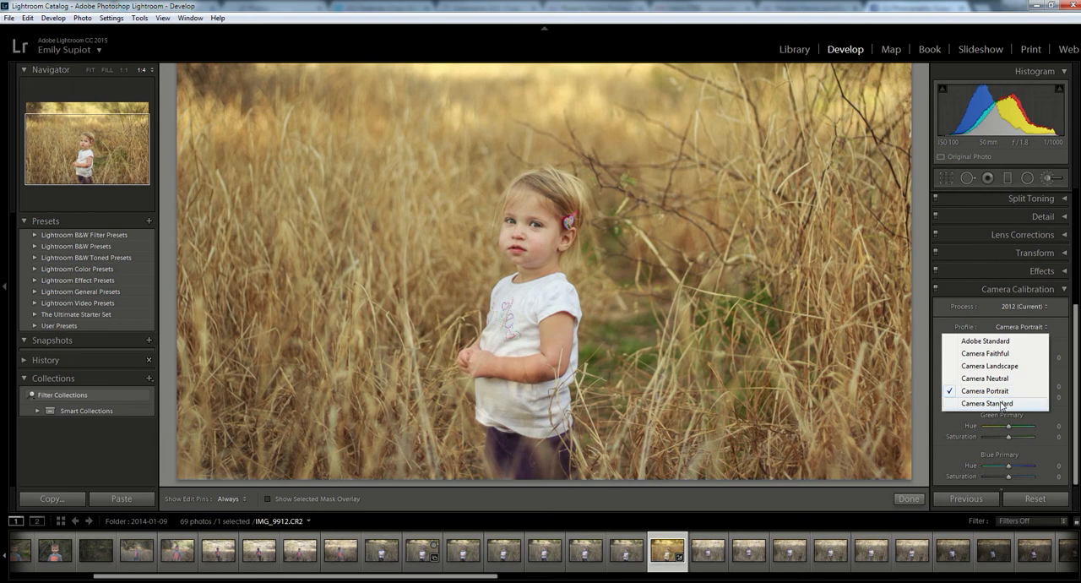
click(987, 402)
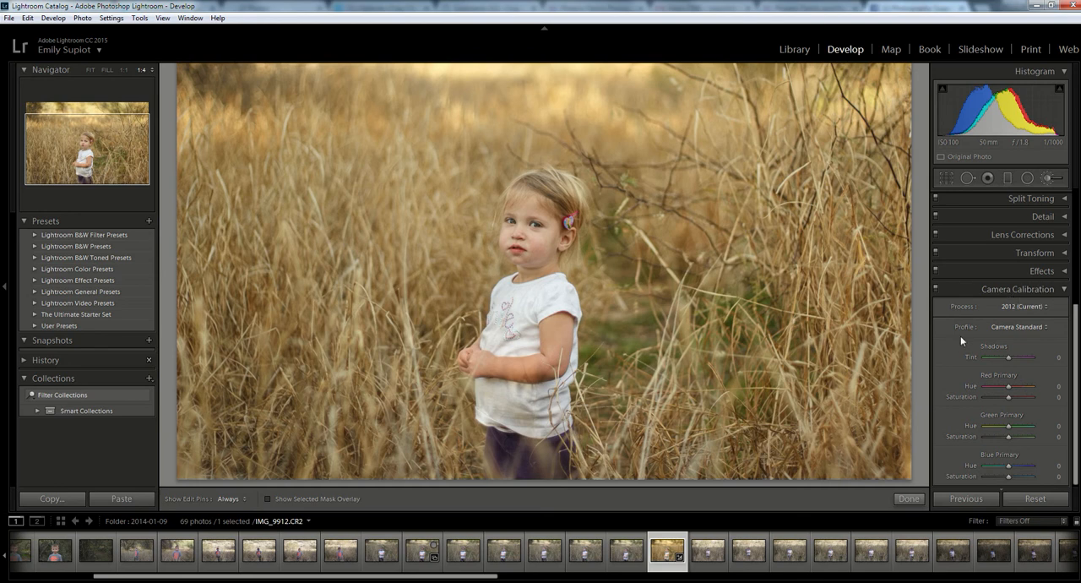
mouse_move(990, 328)
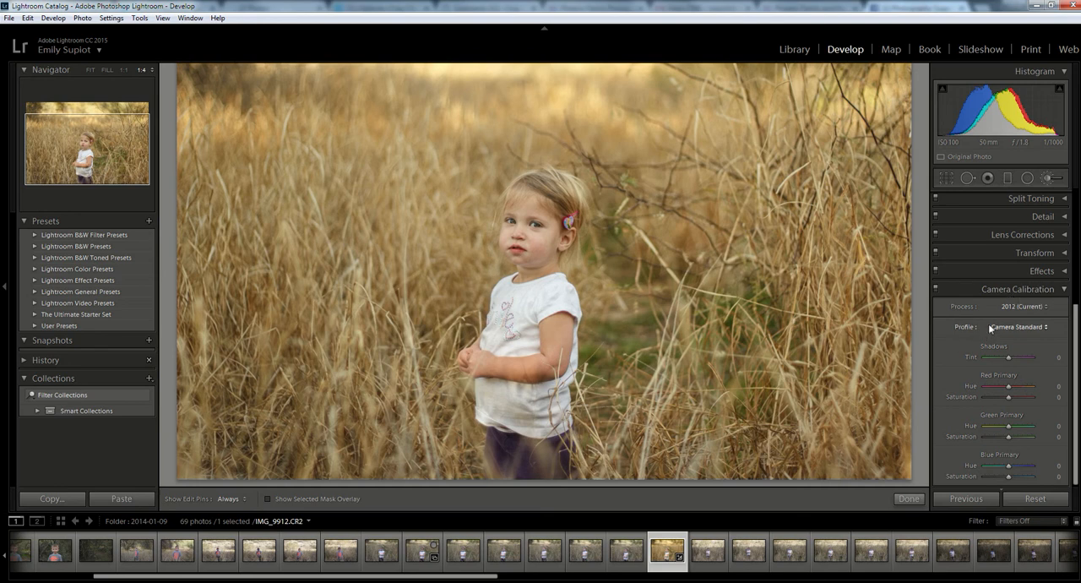